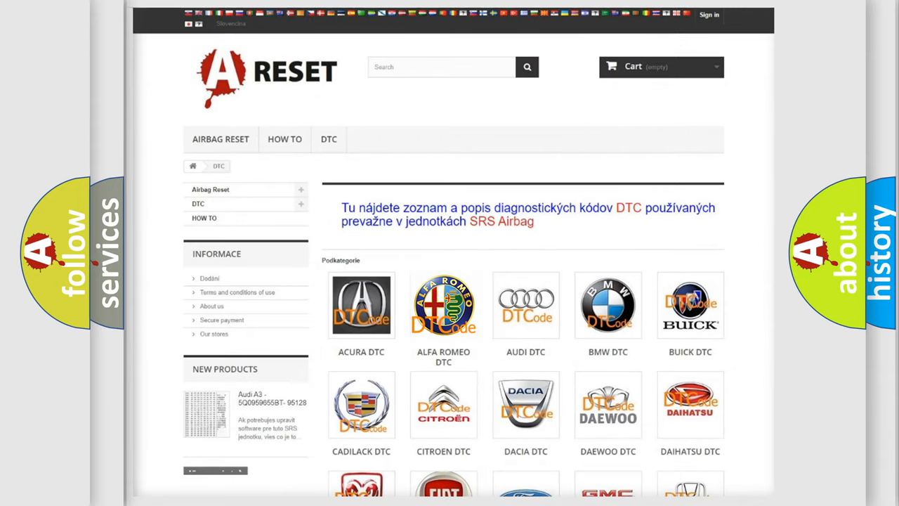
Open the Alfa Romeo DTC page and look down its code list through the C and P codes
click(443, 305)
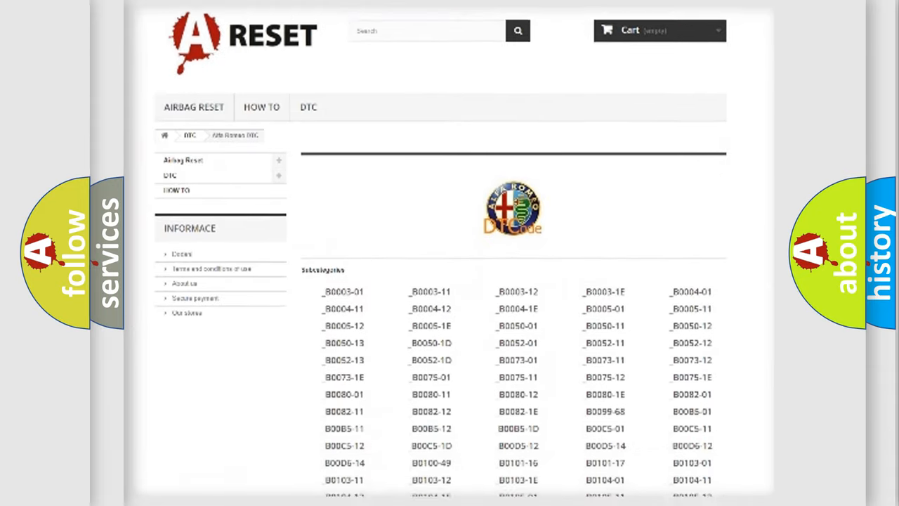
scroll(down, 3)
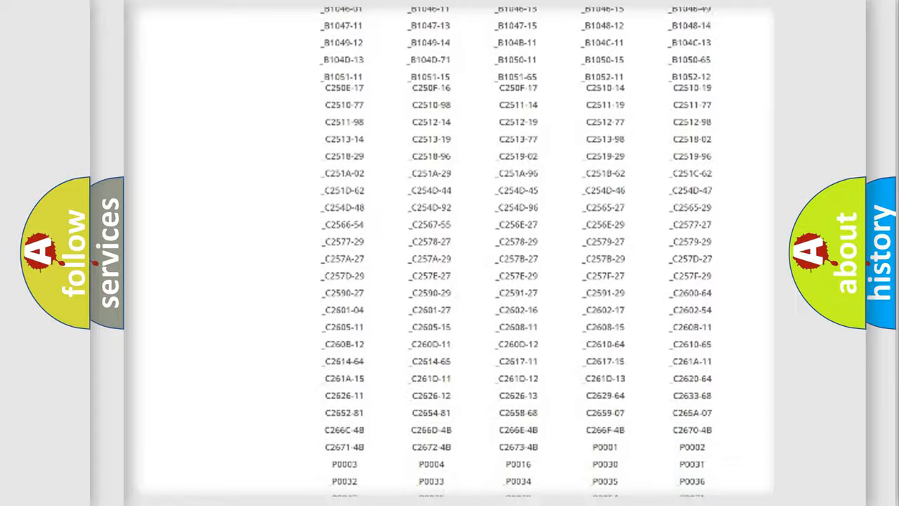